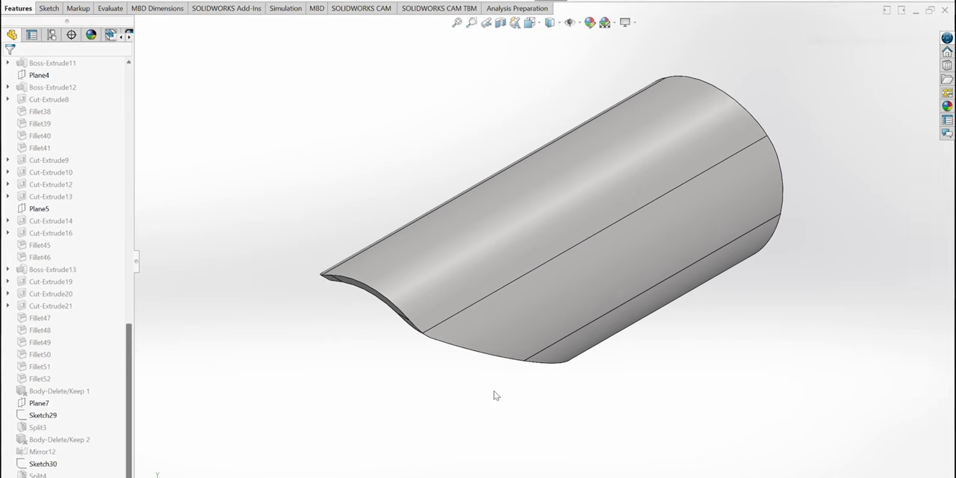
Step: Orbit the thin-walled tubular shell so its open oval end with the angled, curved rim faces the viewer
{"action": "left_click_drag", "start_coordinate": [496, 396], "coordinate": [750, 350]}
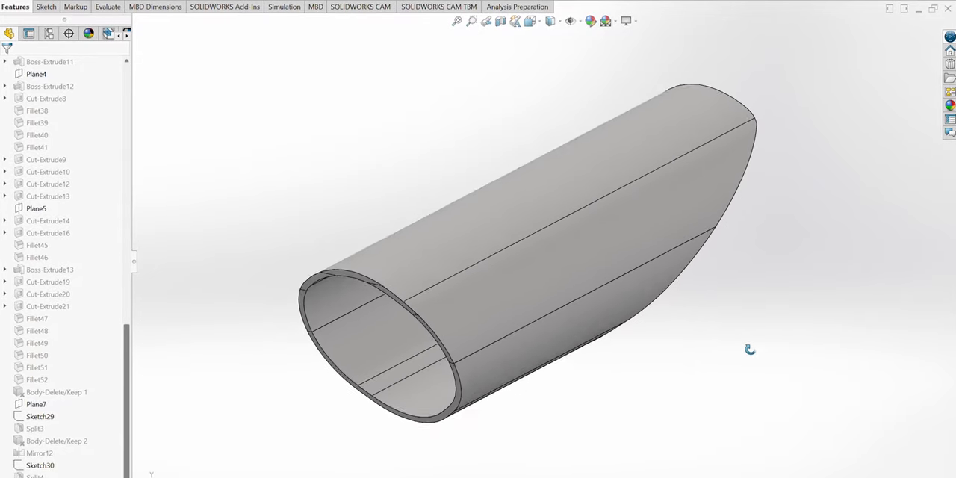